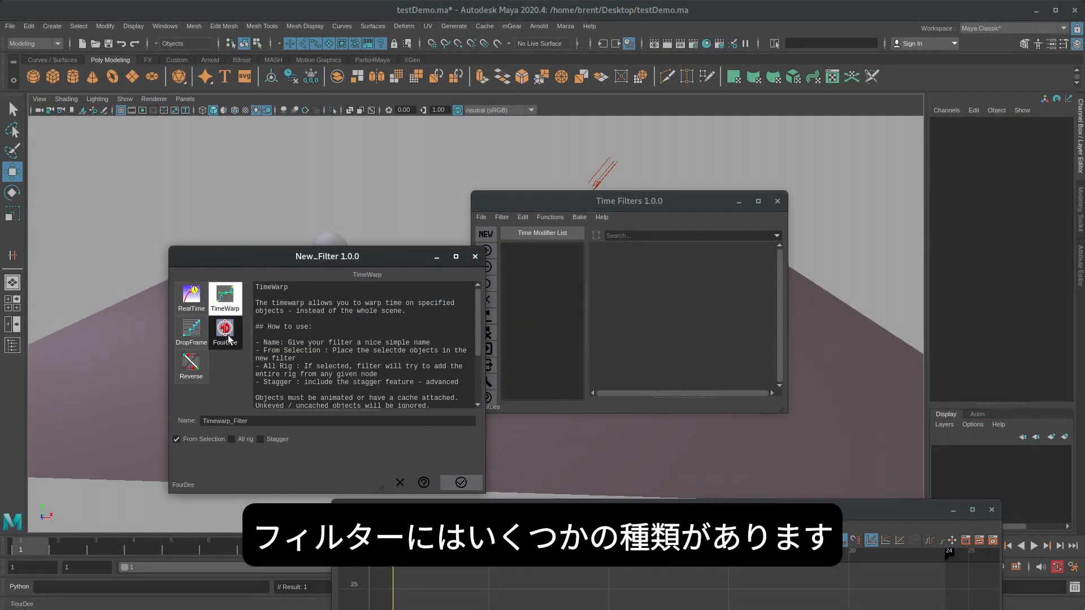
# Read the Reverse and DropFrame descriptions, then pick DropFrame as the new filter type.
pyautogui.click(190, 362)
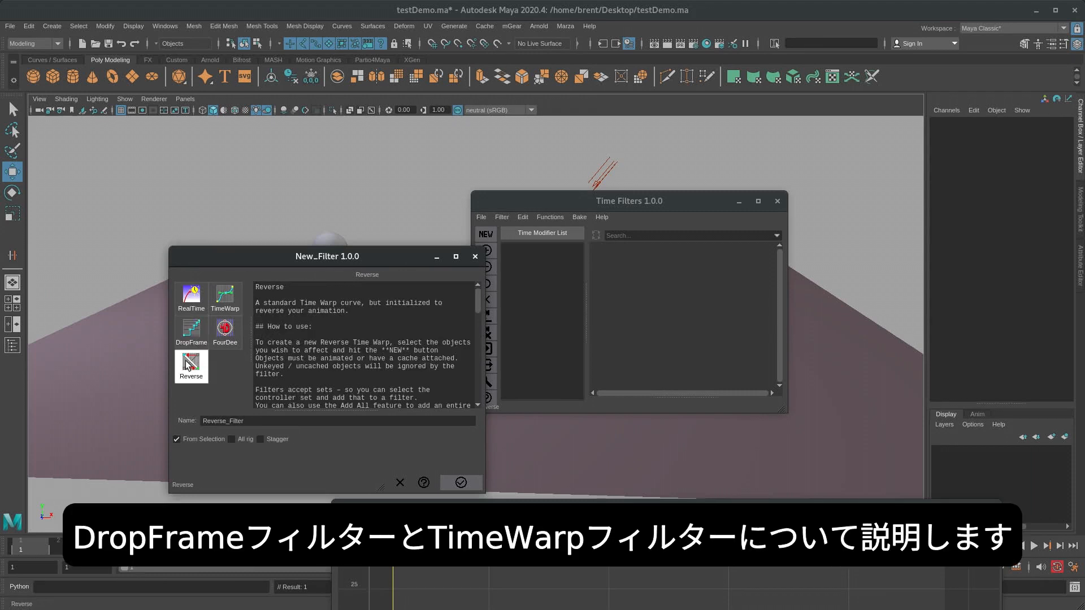
pyautogui.click(191, 327)
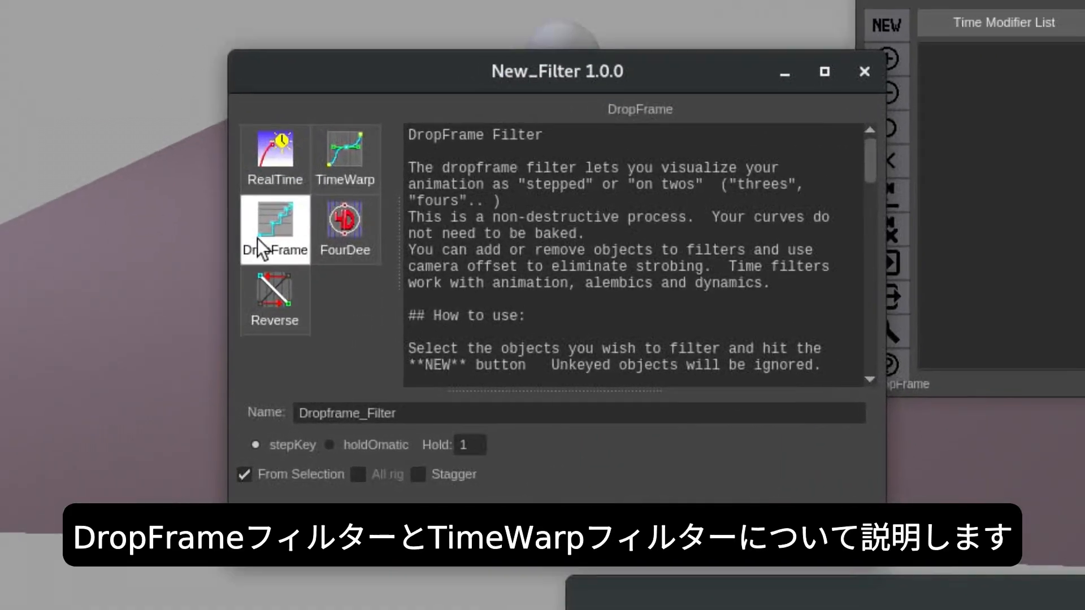
pyautogui.click(345, 159)
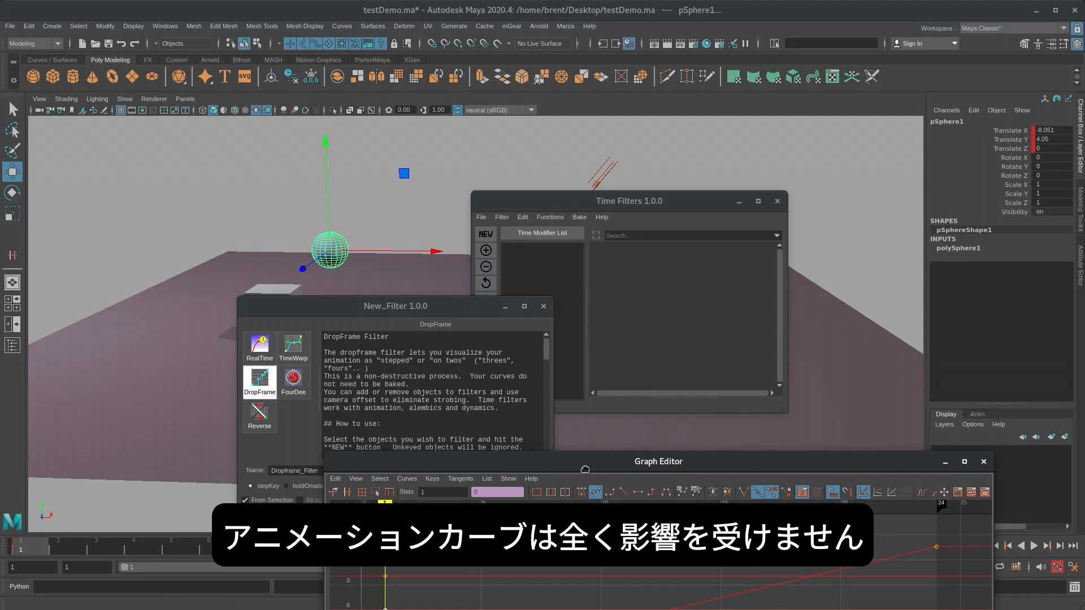
# Create the DropFrame filter 'ball' on pSphere1, then raise its Hold to 4 in the Channel Box.
pyautogui.moveTo(658, 461); pyautogui.dragTo(605, 439)
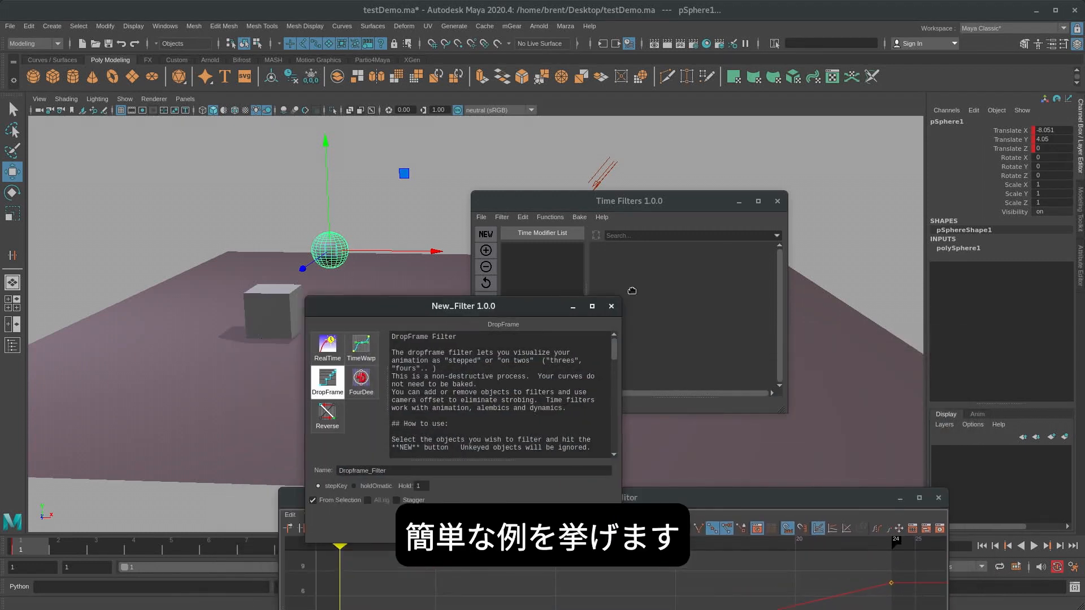
pyautogui.moveTo(463, 306); pyautogui.dragTo(781, 137)
pyautogui.write('2')
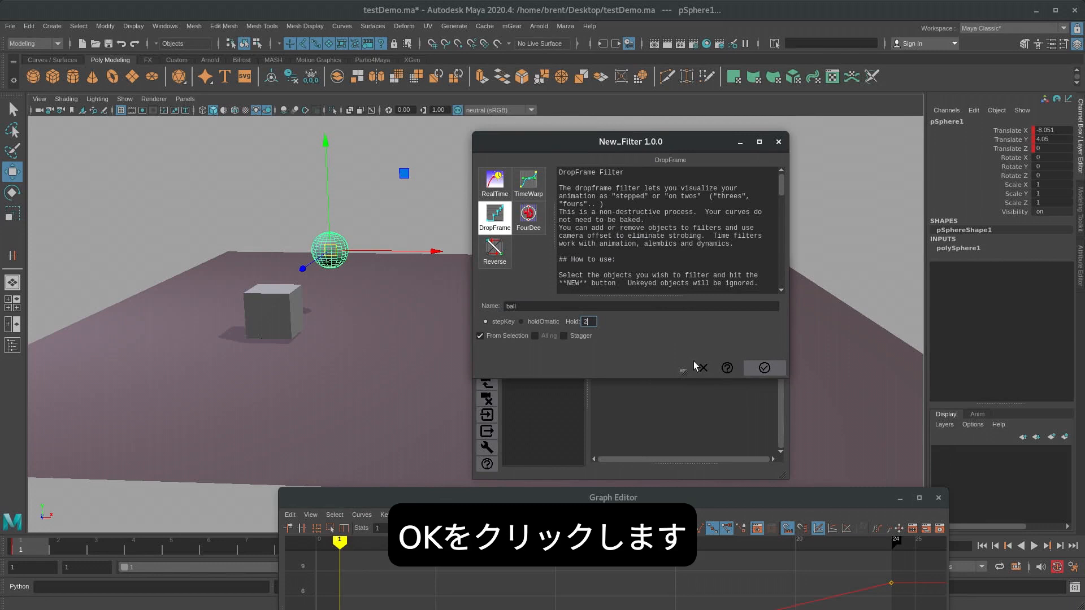
pyautogui.click(763, 367)
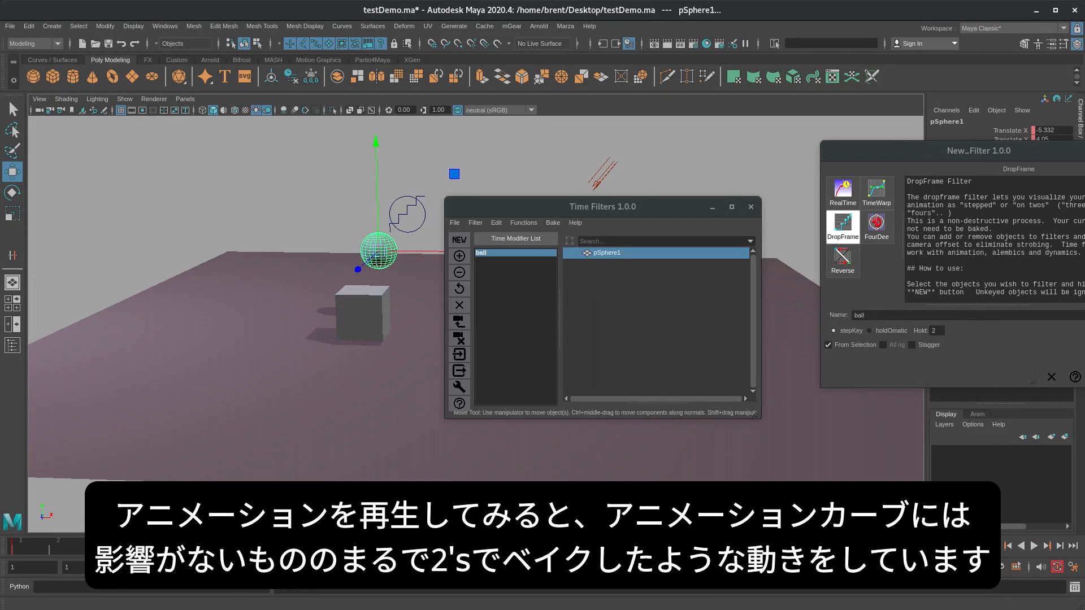
pyautogui.click(1034, 545)
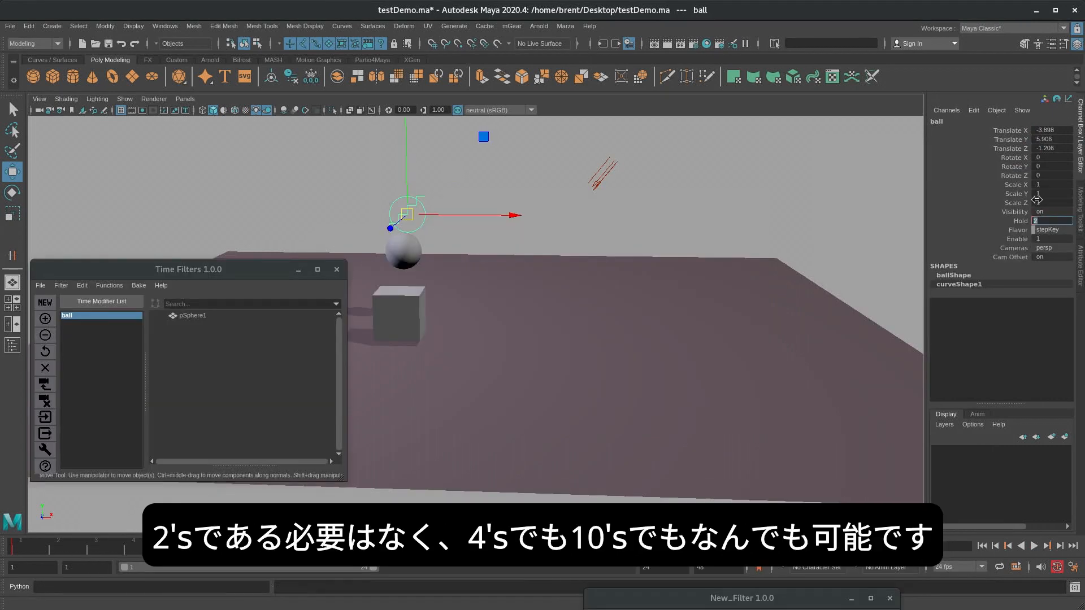
pyautogui.write('4')
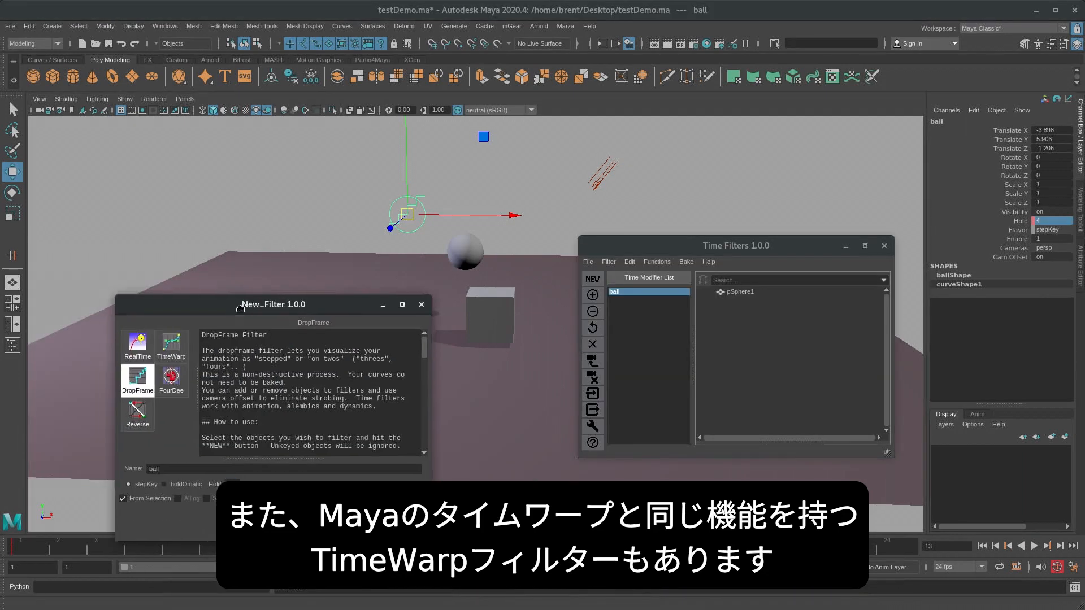
# Create a TimeWarp filter 'cube' on pCube1 and key its warp curve in the Graph Editor.
pyautogui.click(170, 343)
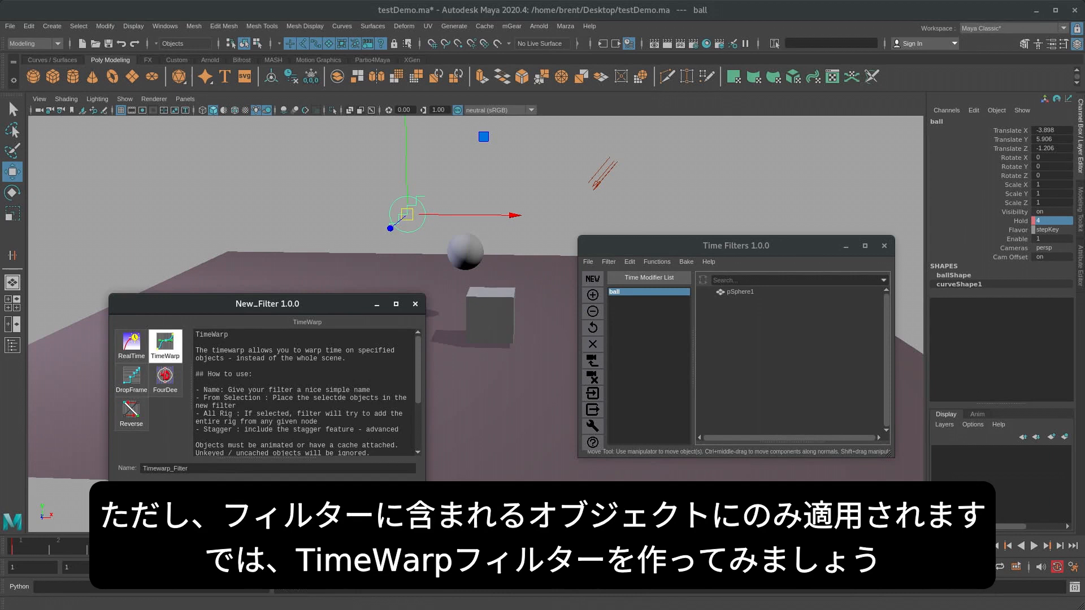
pyautogui.click(165, 344)
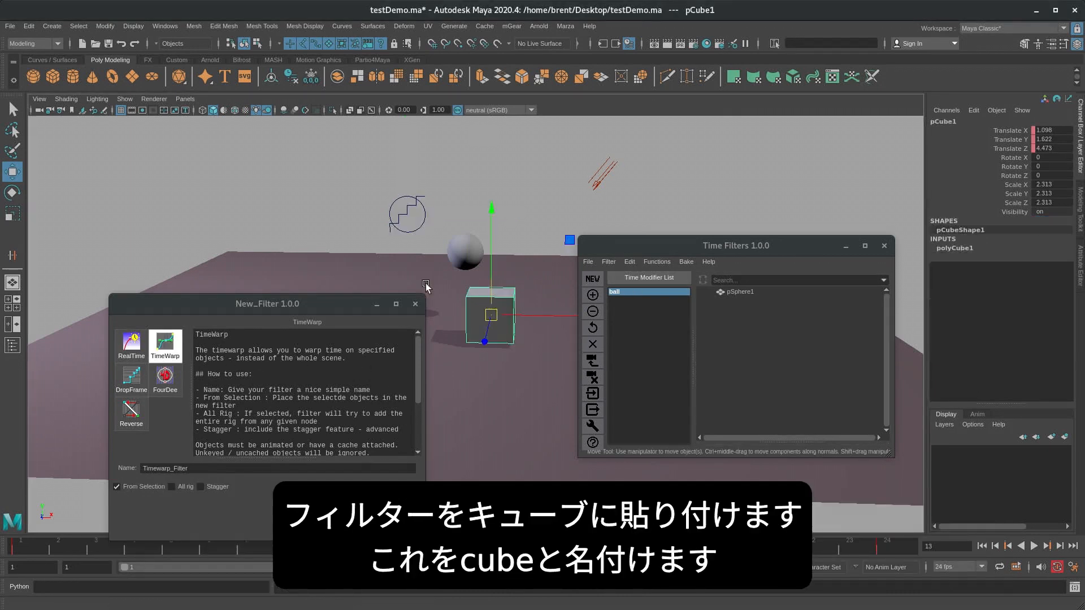
pyautogui.moveTo(266, 302); pyautogui.dragTo(222, 195)
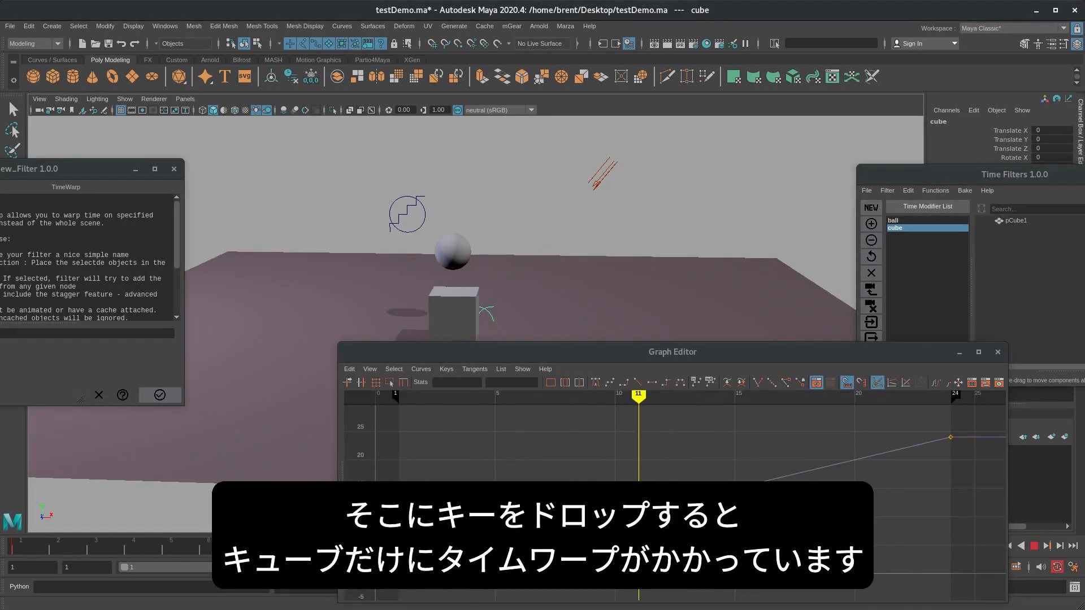
pyautogui.click(451, 304)
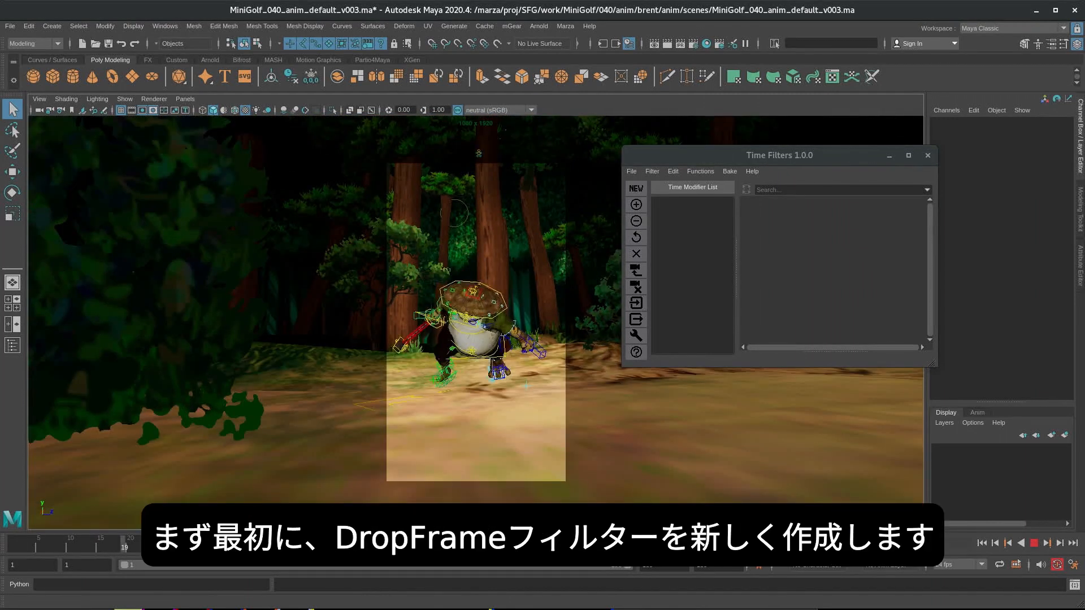
# Start a new DropFrame filter and add all of froggy's rig controls to it.
pyautogui.click(635, 188)
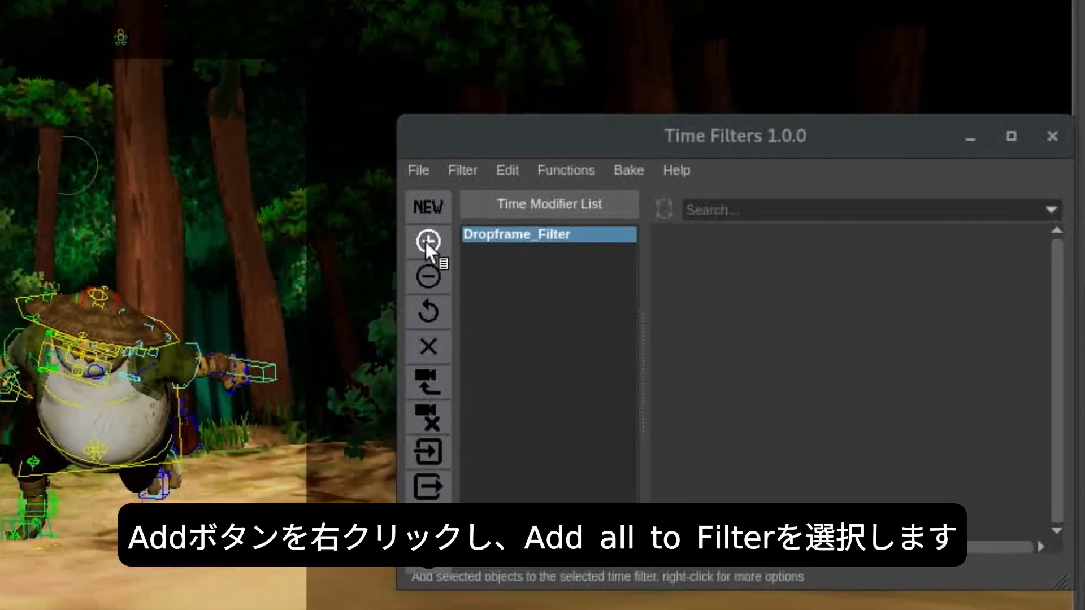
pyautogui.rightClick(427, 242)
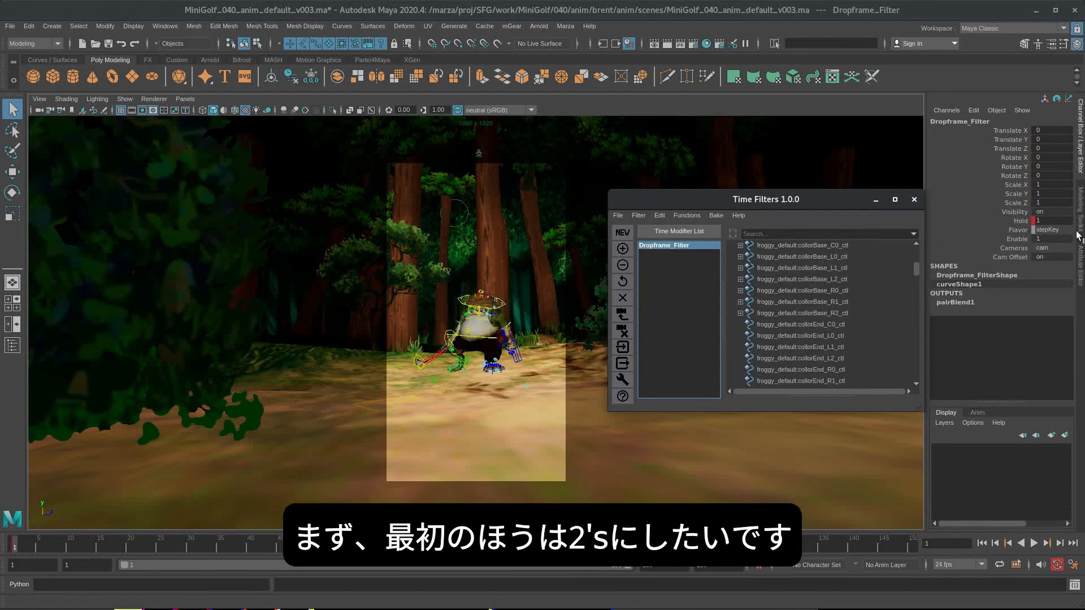
# Key Hold at 2, change it at the jump's peak, then key it back to 2 at frame 36.
pyautogui.write('2')
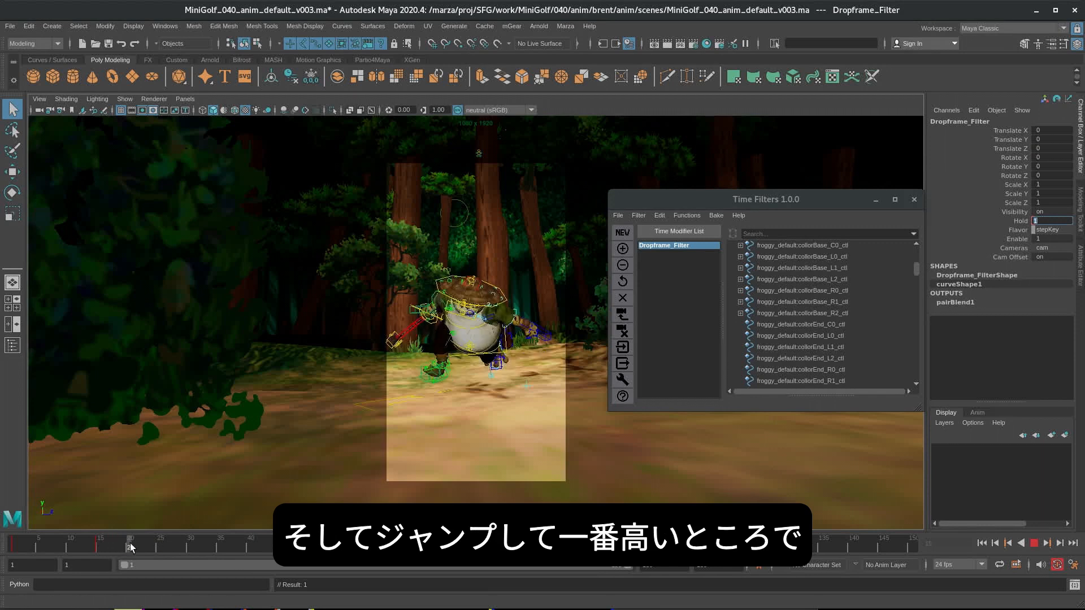
pyautogui.click(191, 538)
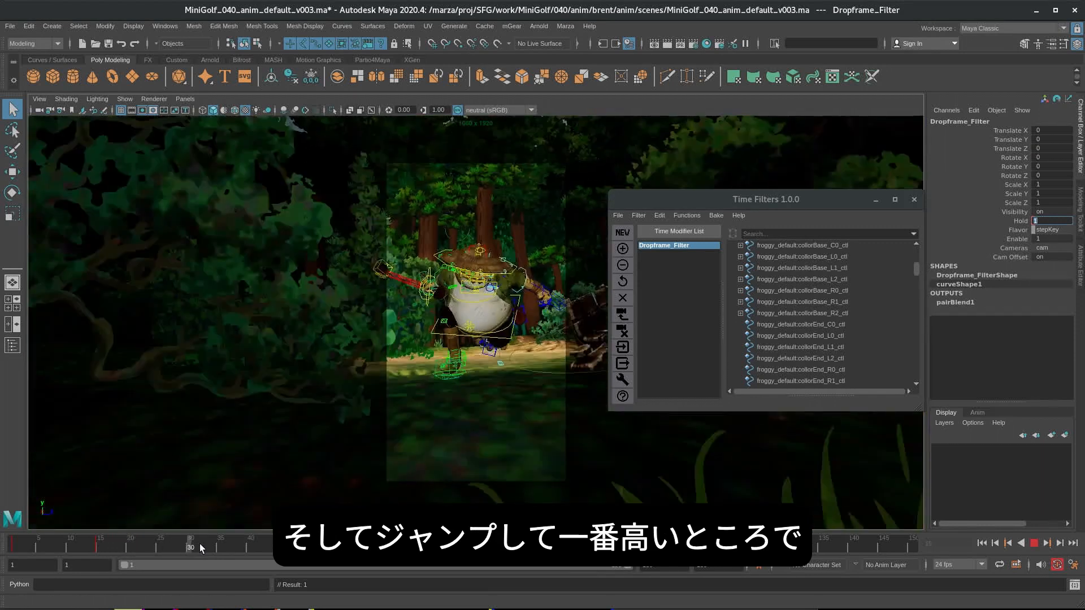
pyautogui.click(226, 537)
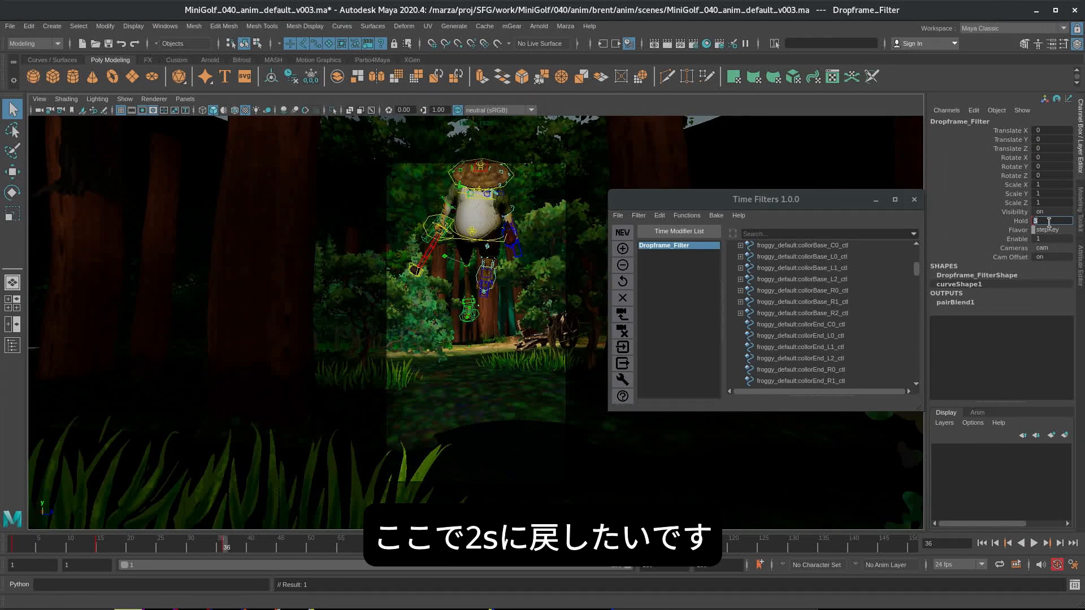
pyautogui.write('2')
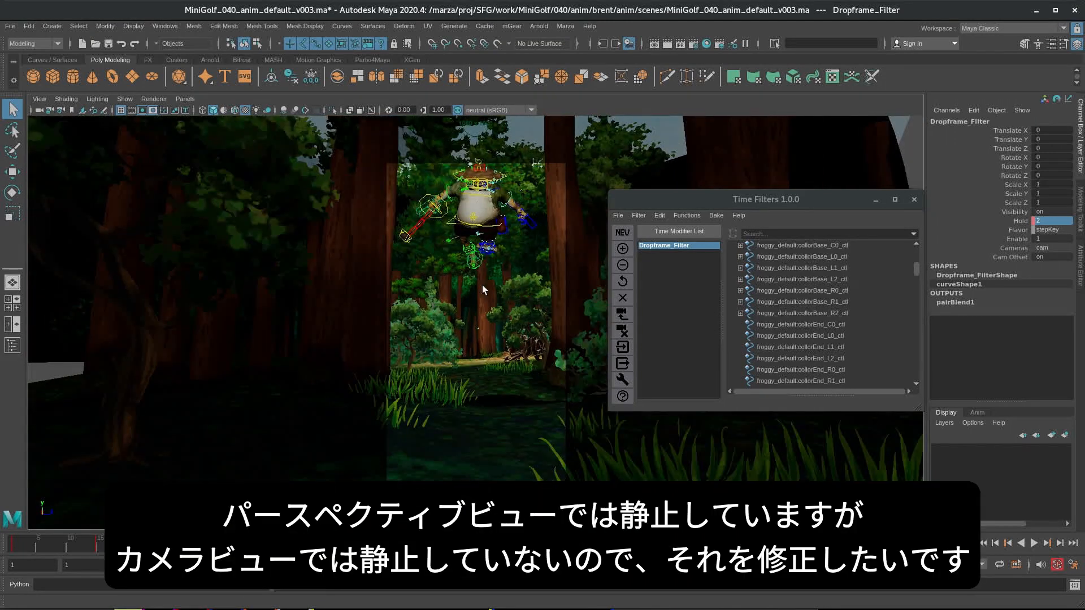
pyautogui.moveTo(469, 254)
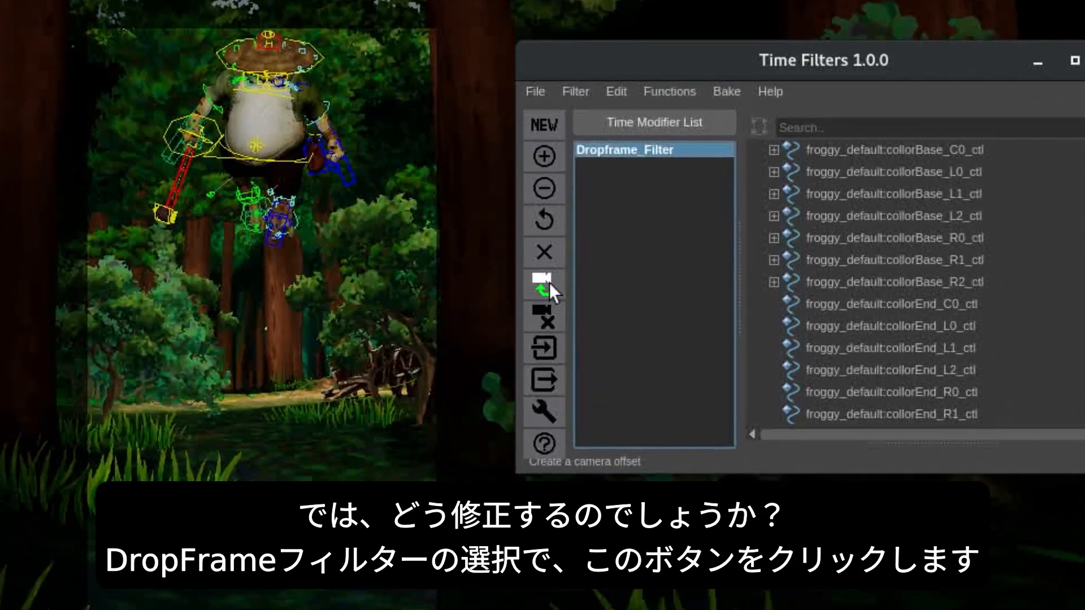
# Create the froggy_default:camOffset camera offset node for Dropframe_Filter.
pyautogui.click(544, 284)
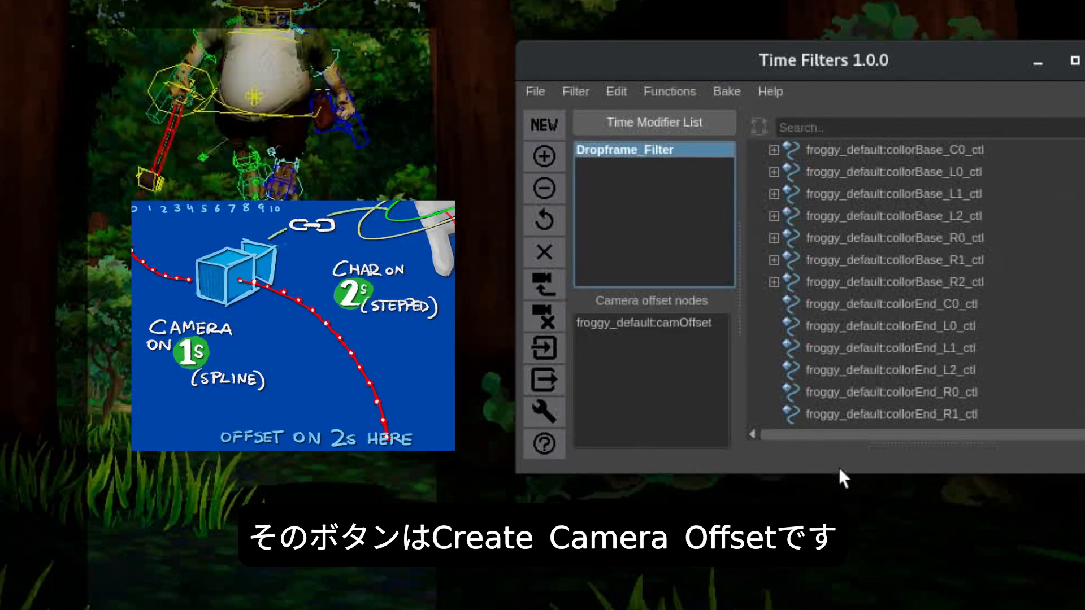
pyautogui.click(645, 322)
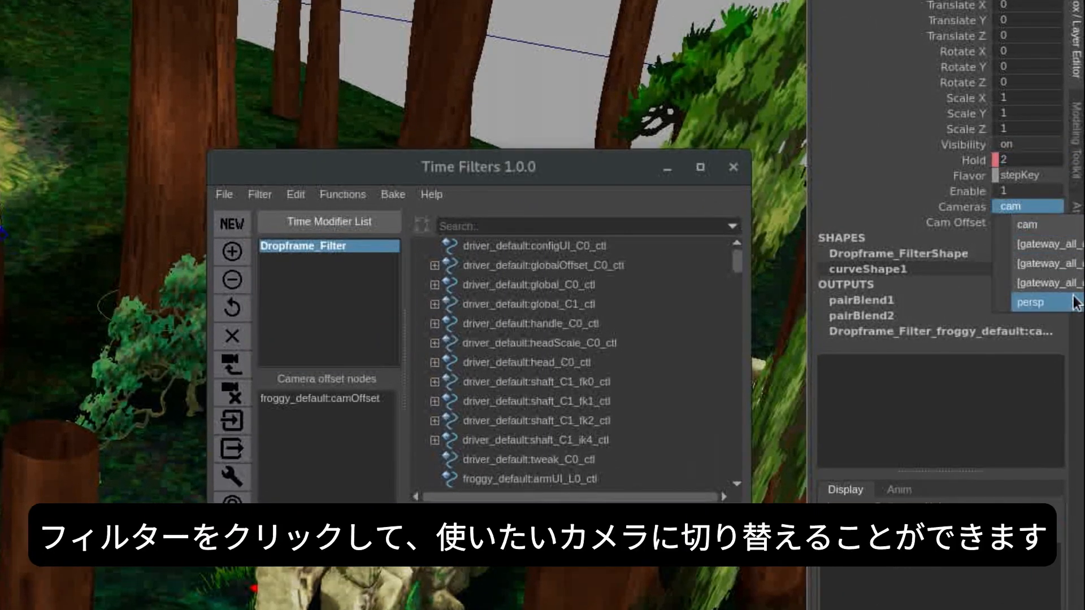
# Switch the filter's Cameras setting to persp to preview, then back to cam.
pyautogui.click(1028, 301)
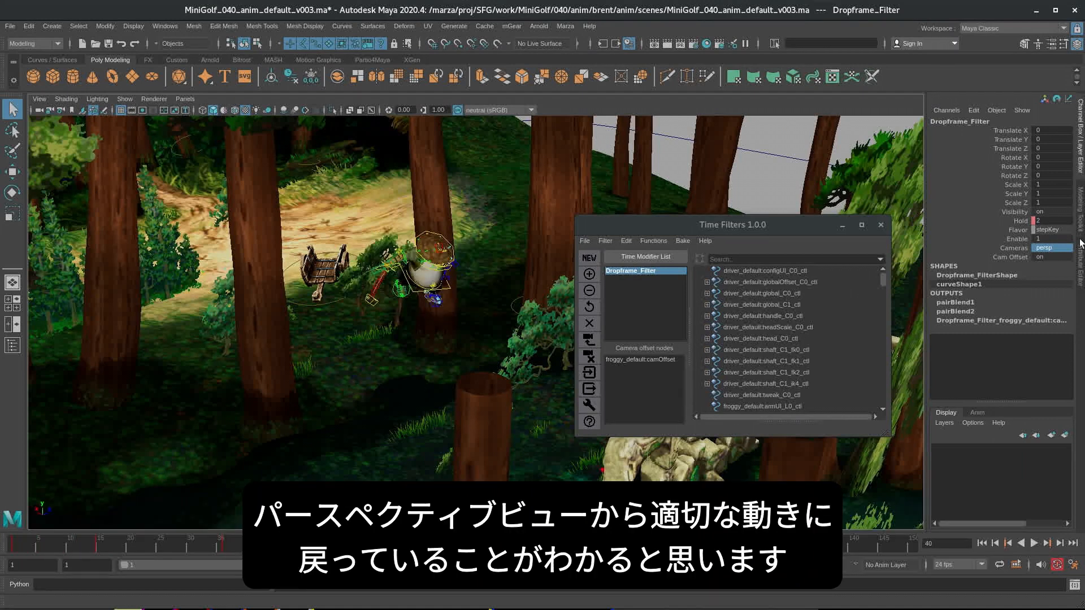
pyautogui.click(1051, 247)
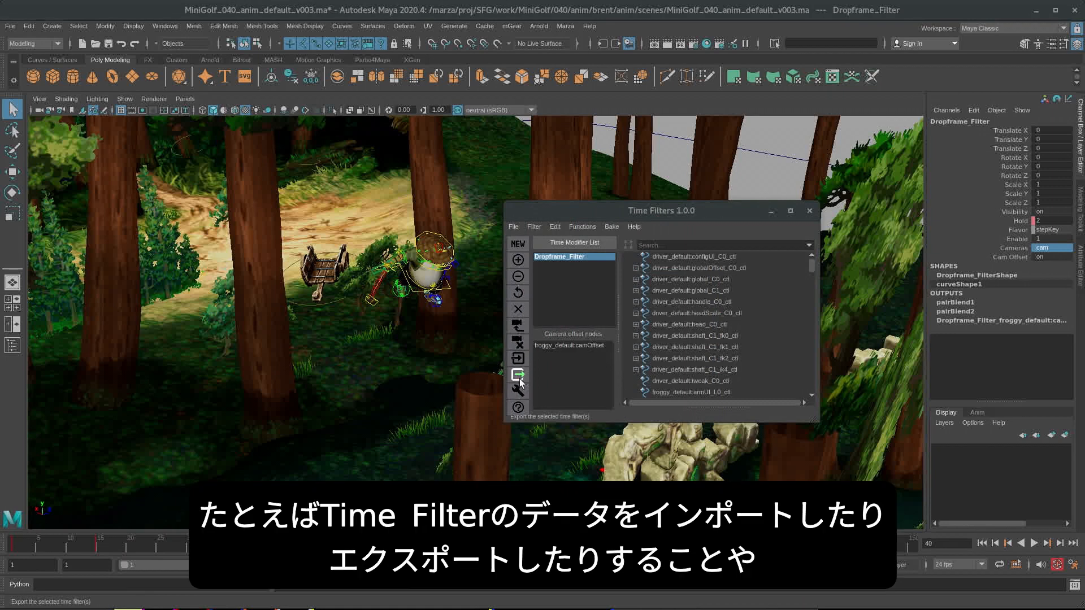
# Show Dropframe_Filter's function menu with Import, Export and Merge.
pyautogui.click(518, 376)
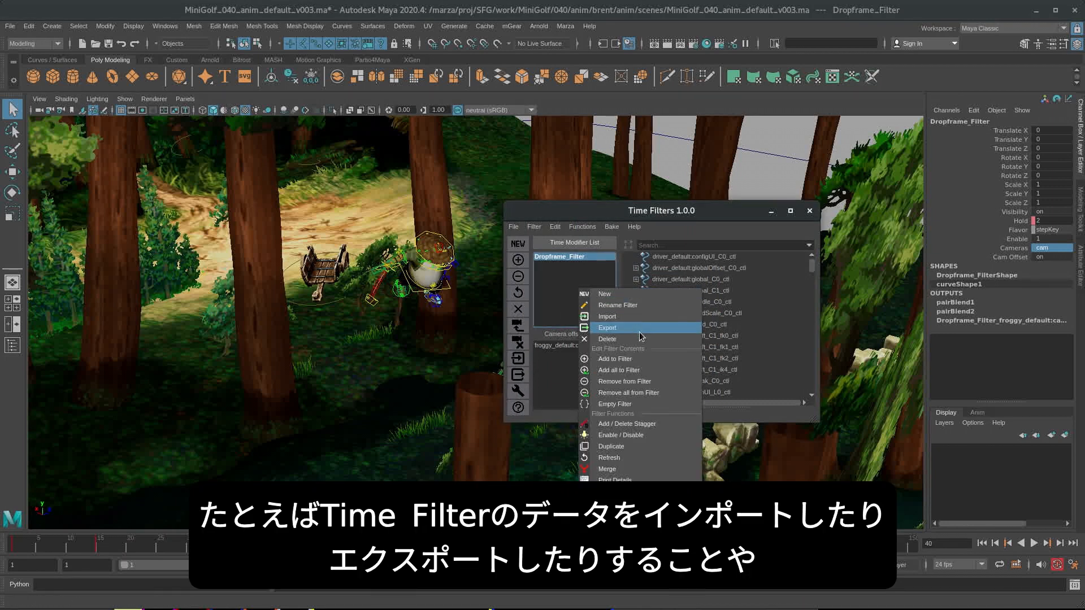
pyautogui.moveTo(646, 468)
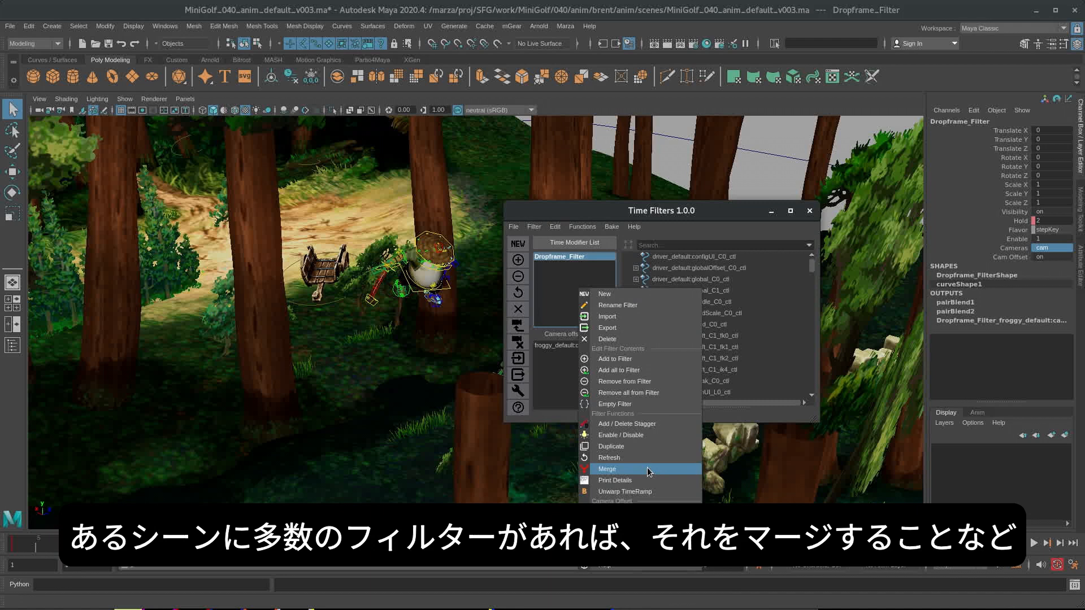